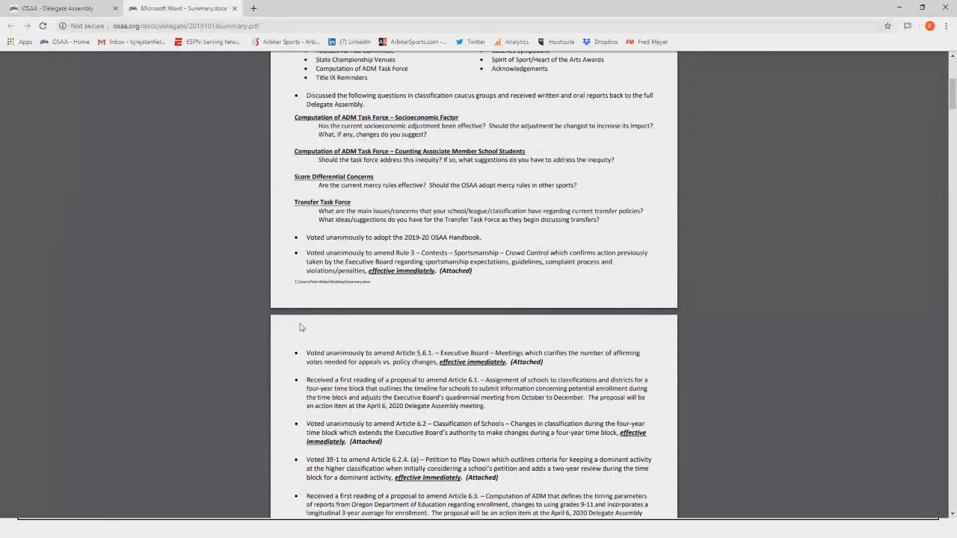
scroll("up", 3)
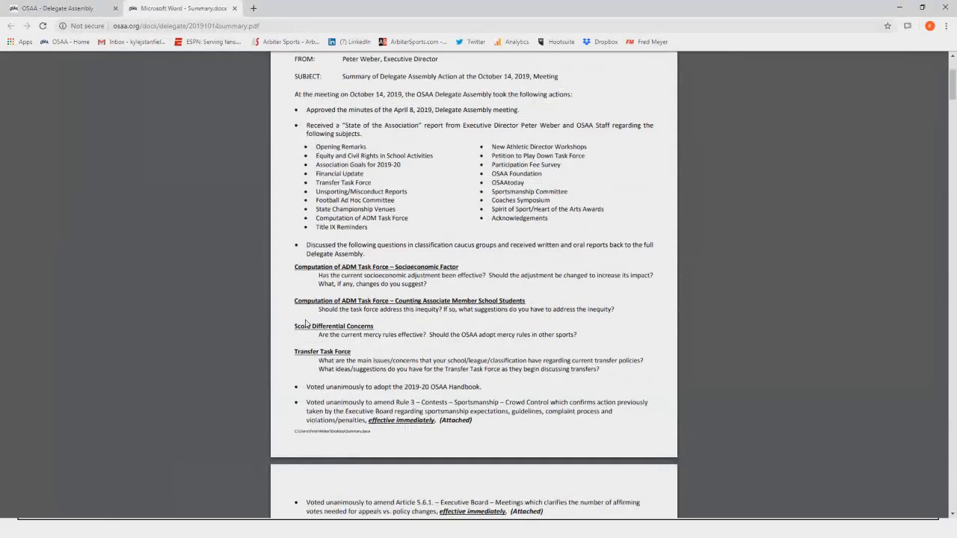